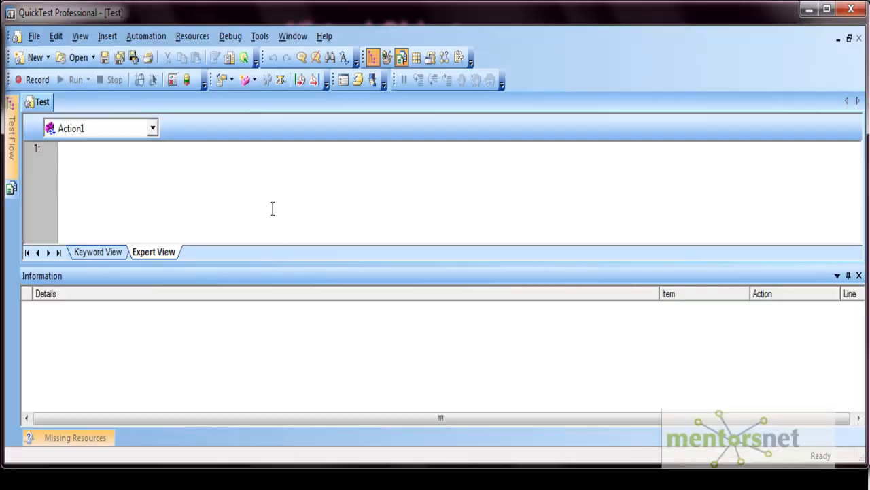
# Step: Launch the New Virtual Object wizard and map the object to the button class
pyautogui.click(259, 36)
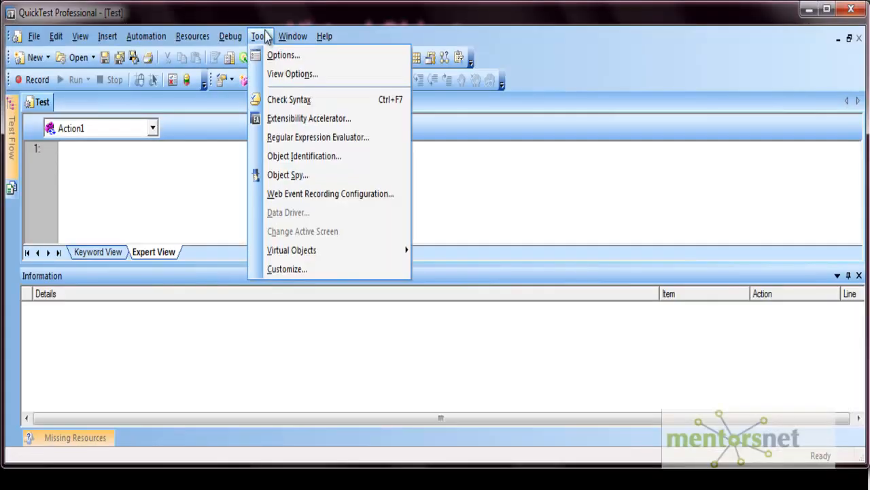
pyautogui.moveTo(291, 250)
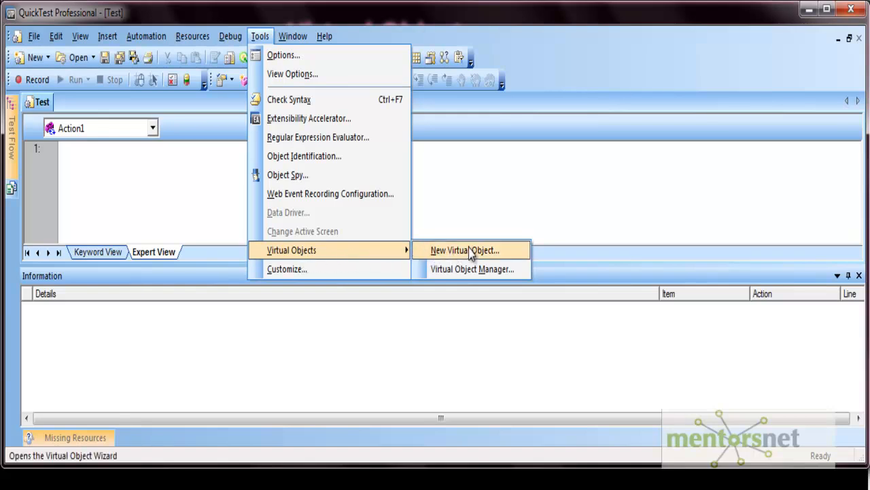
pyautogui.moveTo(472, 268)
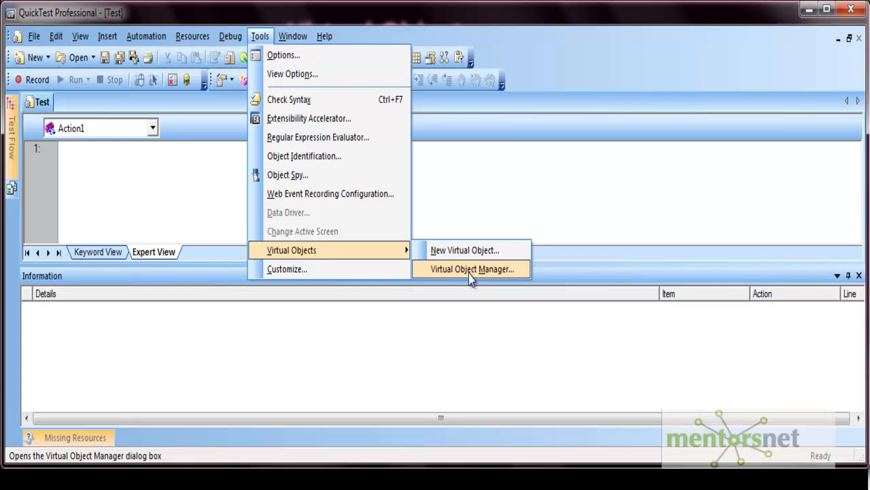
pyautogui.moveTo(464, 249)
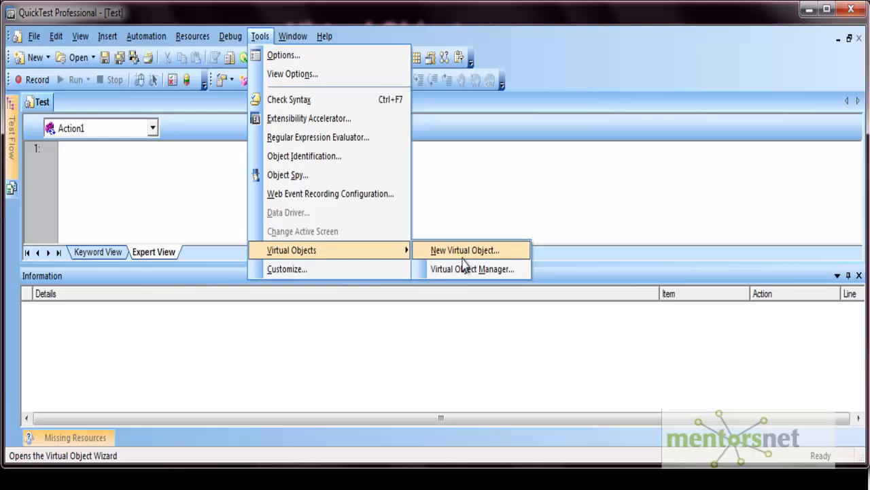
pyautogui.click(464, 249)
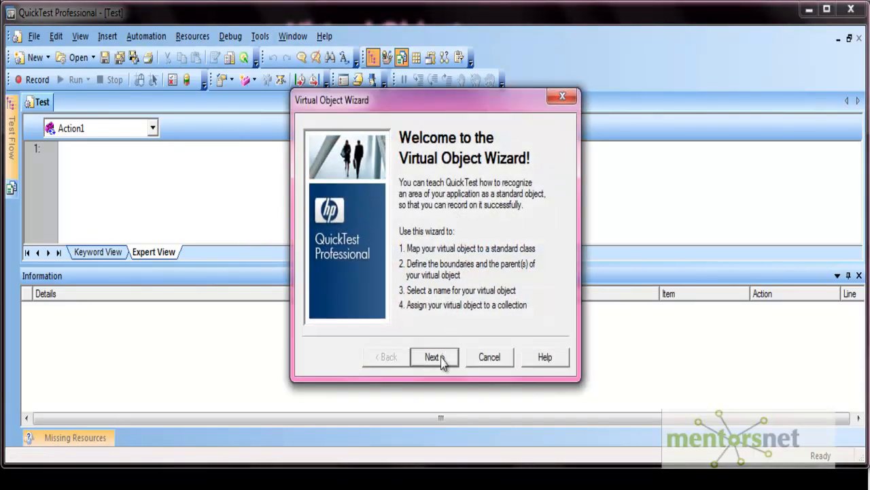
pyautogui.click(434, 356)
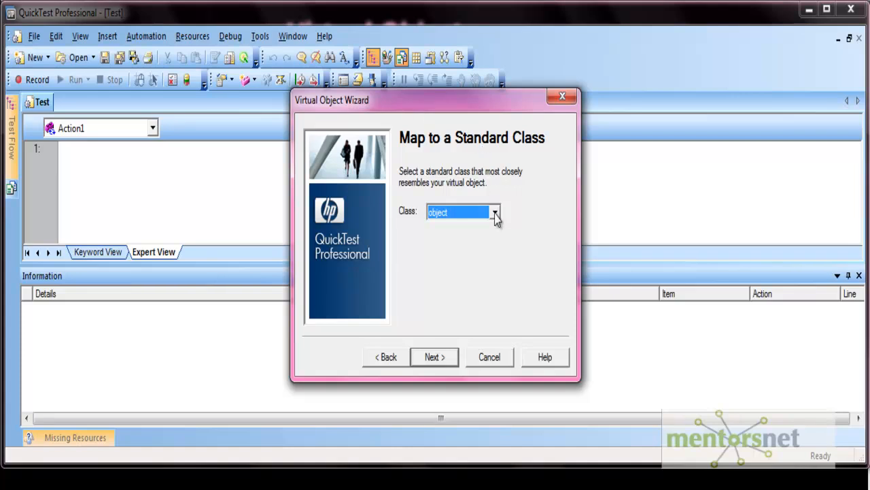
pyautogui.click(495, 211)
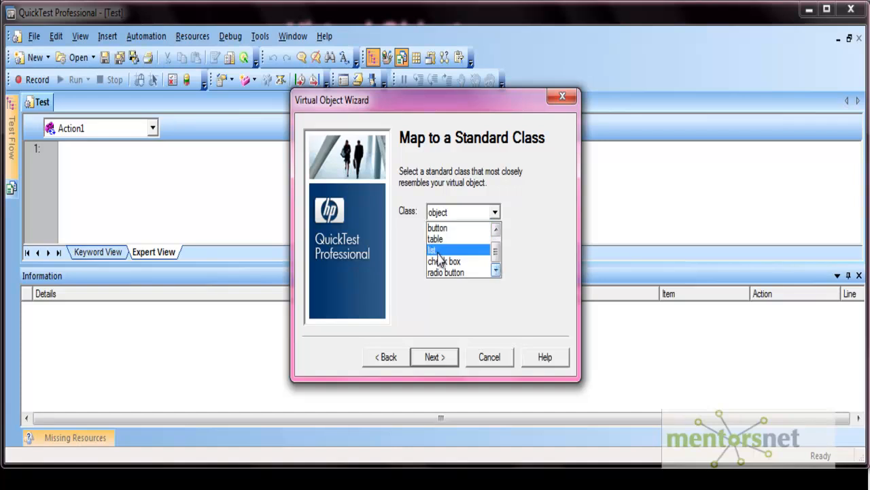
pyautogui.click(437, 227)
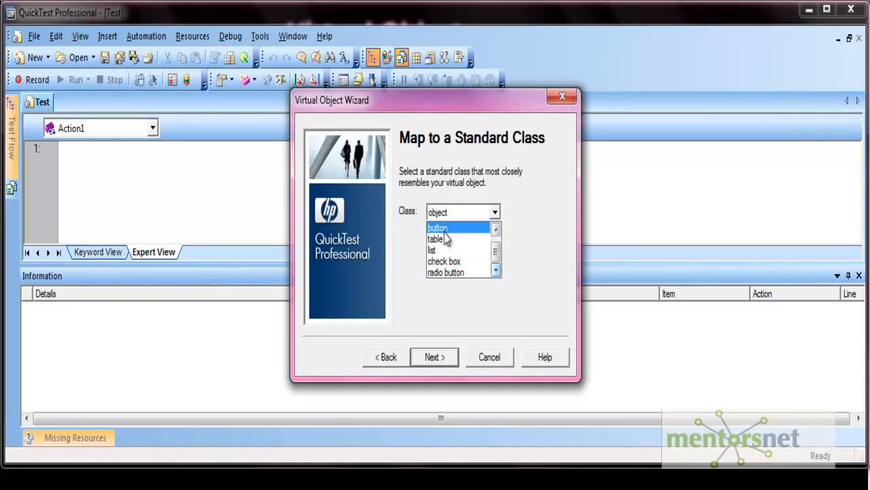
pyautogui.click(437, 227)
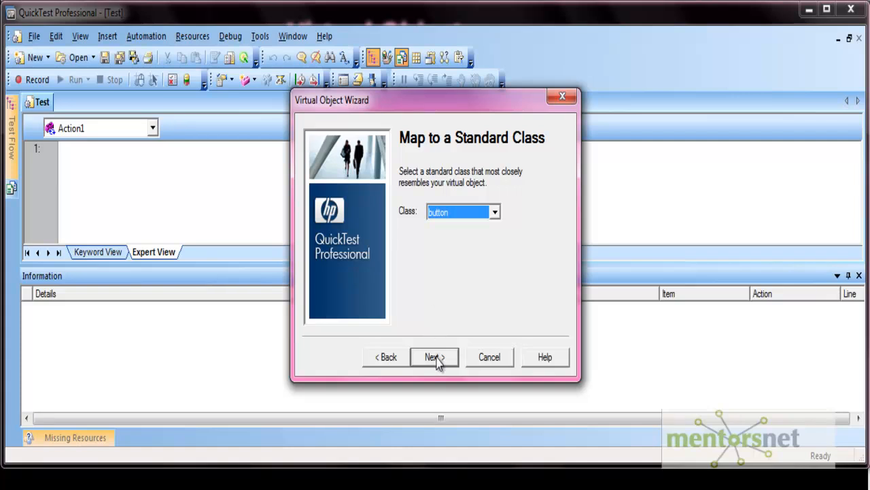
pyautogui.click(434, 357)
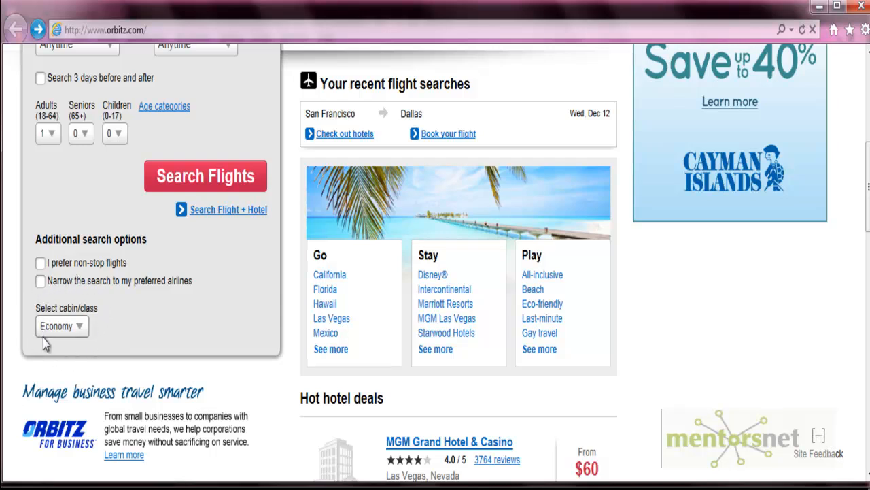
pyautogui.moveTo(105, 329)
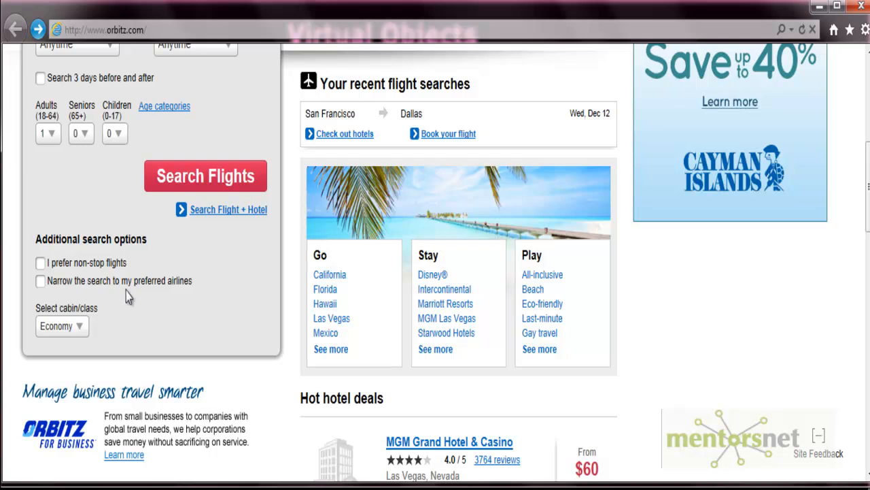
pyautogui.moveTo(32, 319)
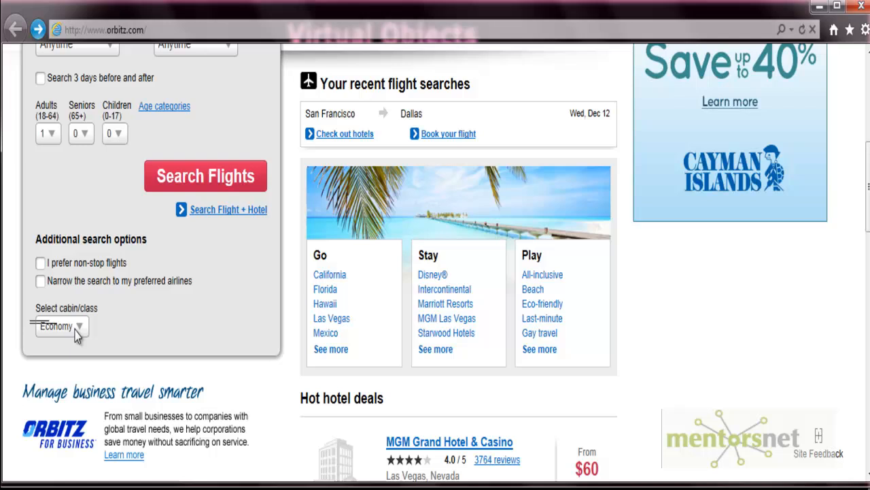
pyautogui.moveTo(112, 352)
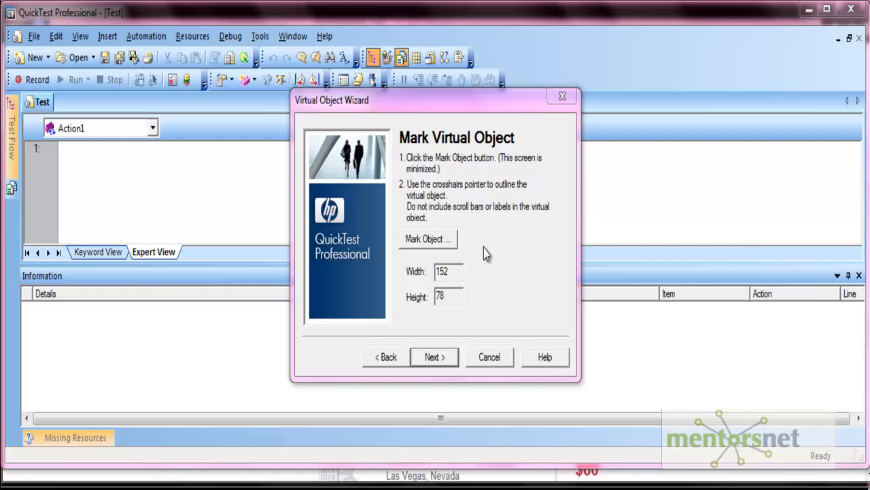
pyautogui.moveTo(491, 264)
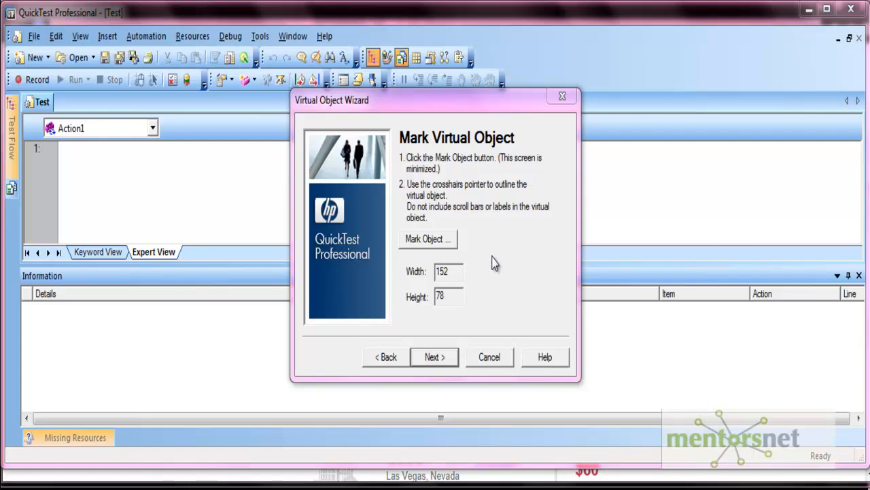
pyautogui.moveTo(445, 339)
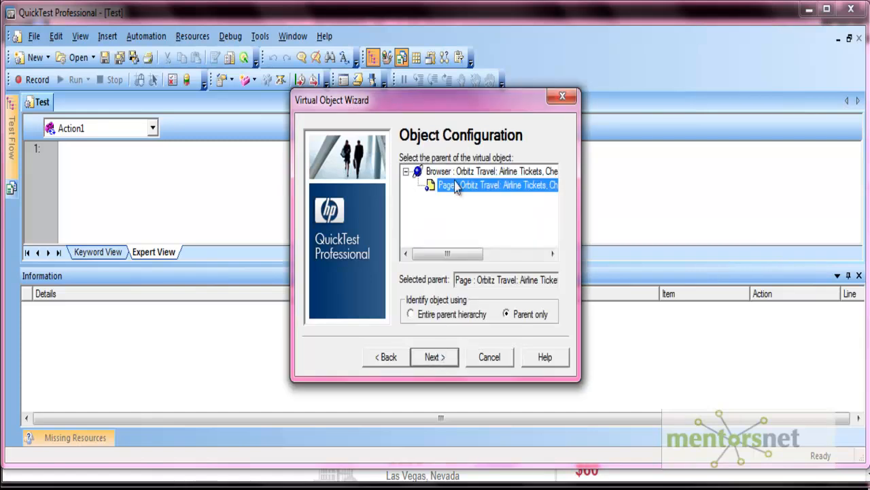
pyautogui.moveTo(441, 175)
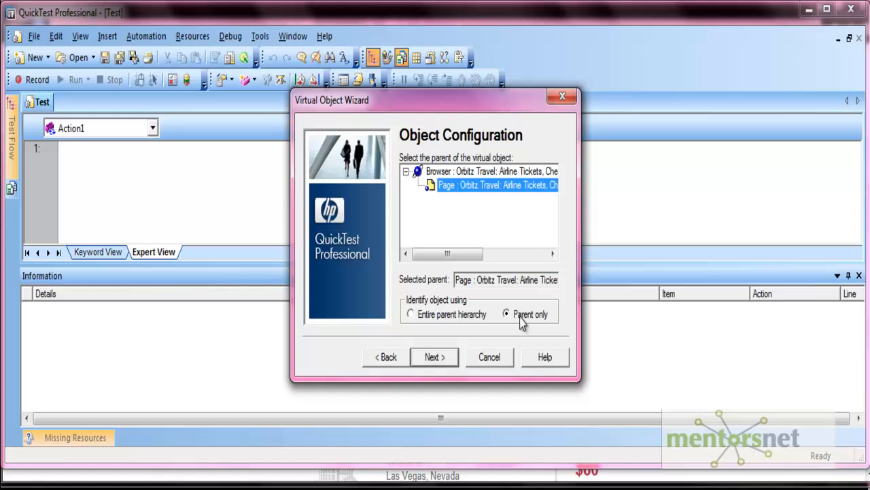
# Step: Accept the Orbitz page as parent, identified by parent only, and continue
pyautogui.click(434, 357)
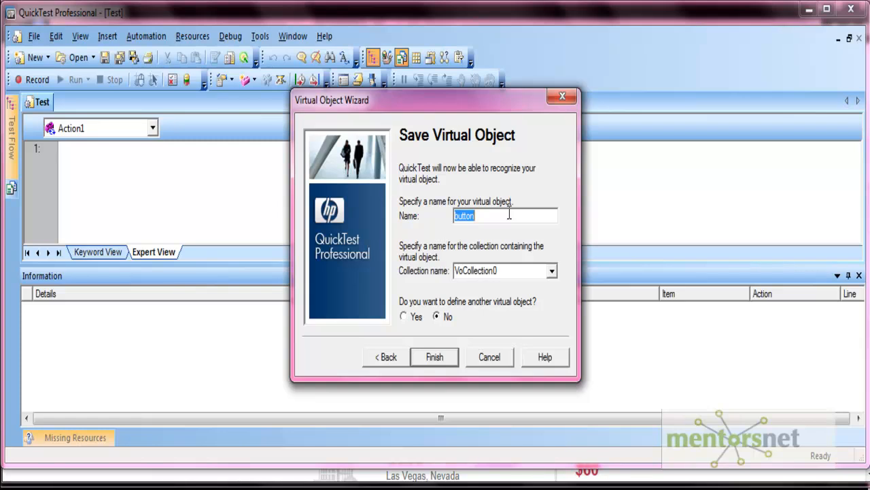
# Step: Name the virtual object FirstButton in collection 'Collection' and finish the wizard
pyautogui.write('First')
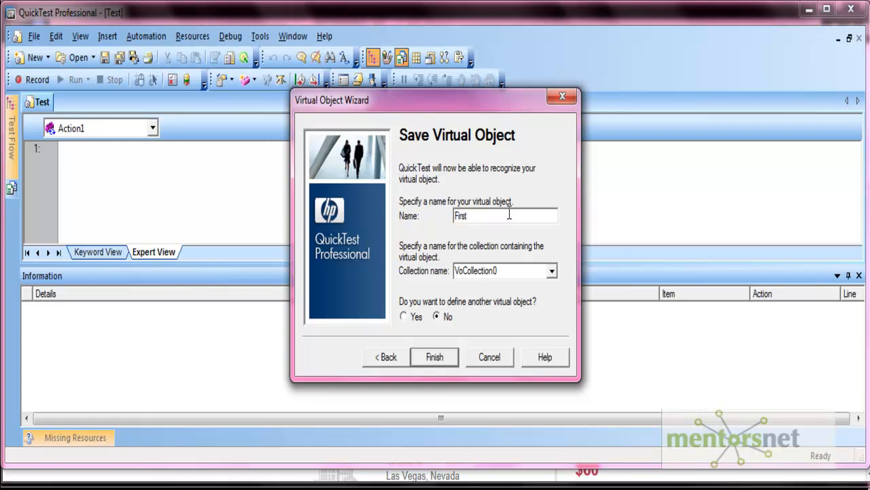
pyautogui.write('Button')
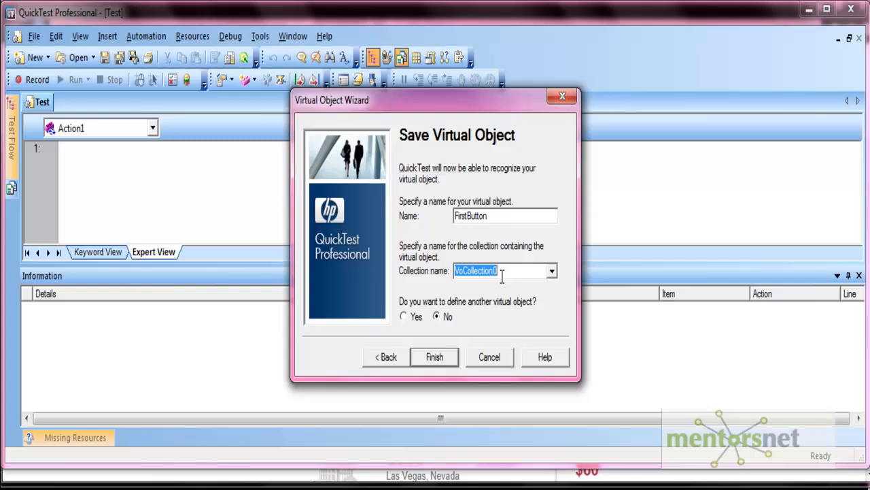
pyautogui.write('Coll')
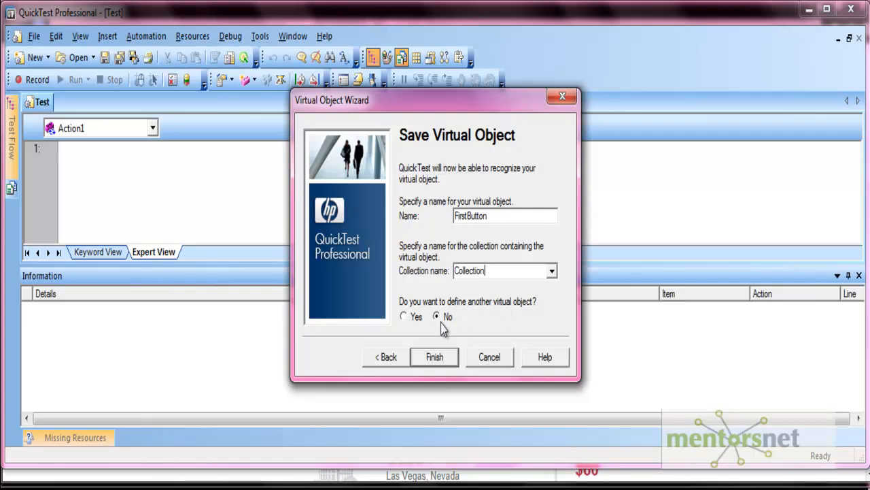
pyautogui.click(434, 356)
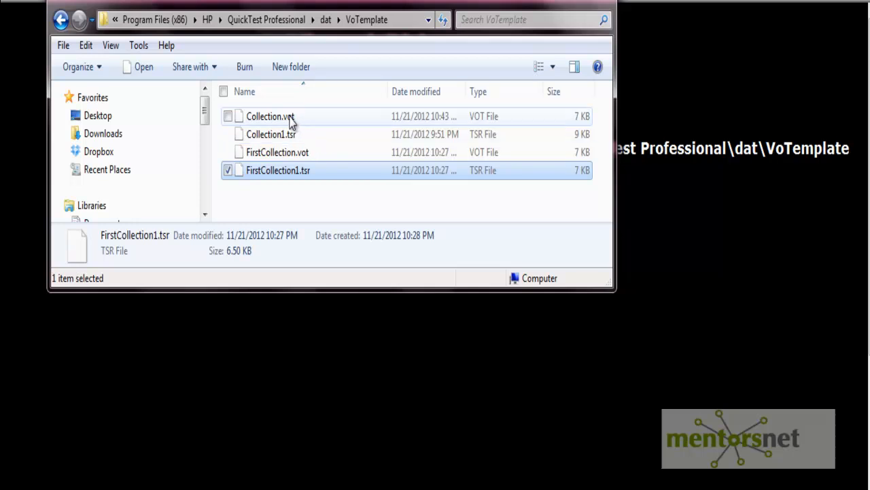
# Step: Select Collection.vot in the VoTemplate folder
pyautogui.click(270, 116)
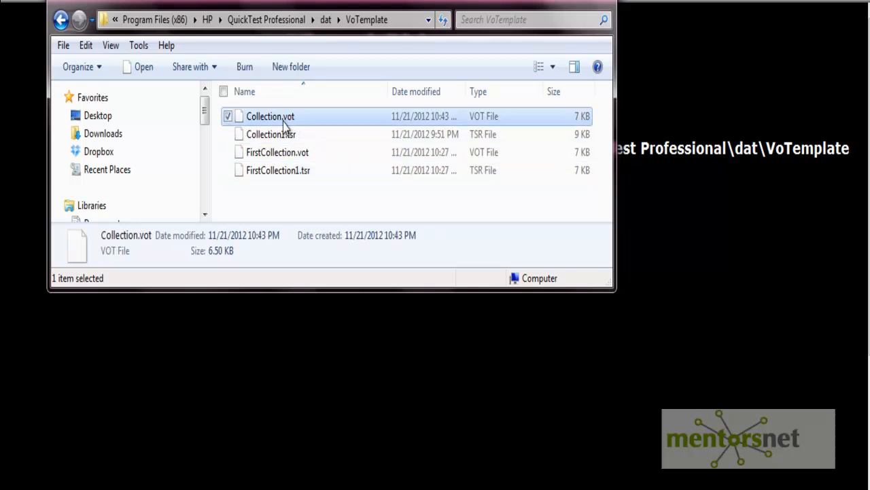
pyautogui.moveTo(285, 122)
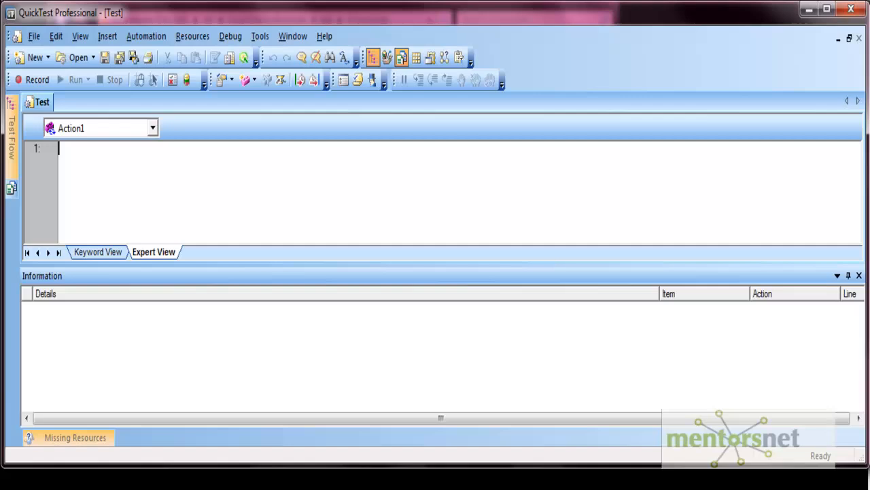
# Step: Review the Collection and FirstCollection entries in the Virtual Object Manager, then close it
pyautogui.click(260, 36)
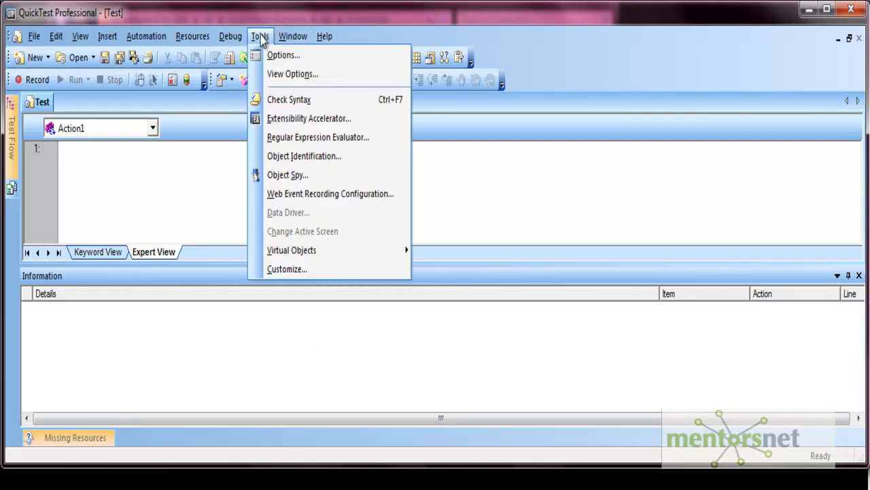
pyautogui.moveTo(291, 249)
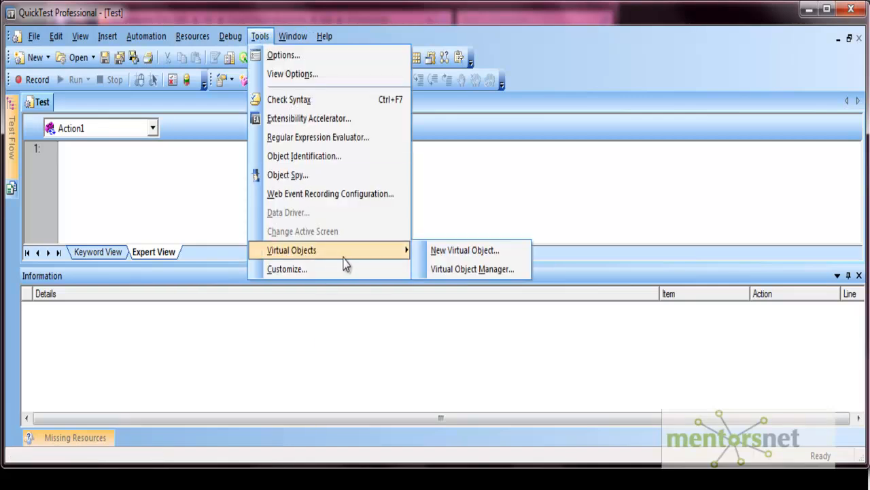
pyautogui.moveTo(472, 268)
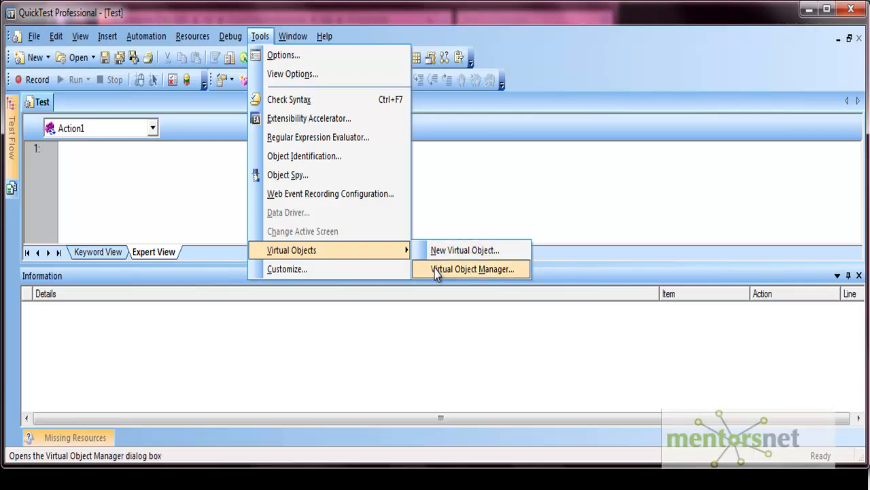
pyautogui.click(471, 268)
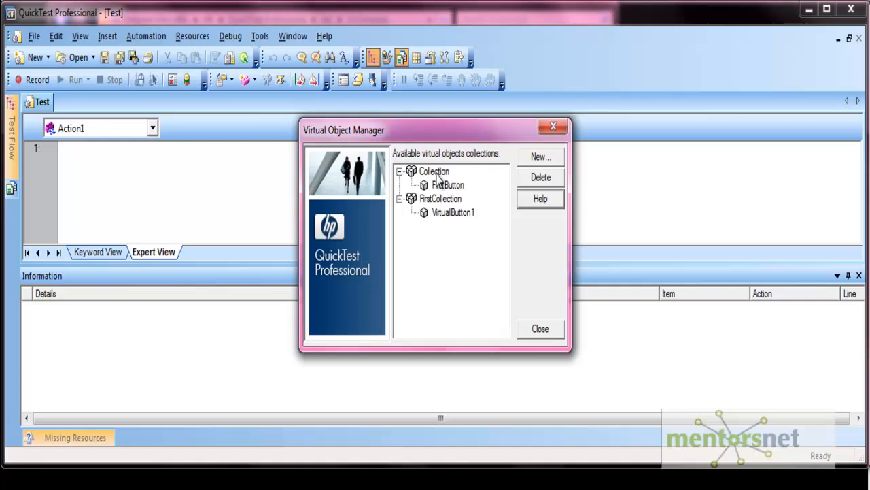
pyautogui.click(434, 171)
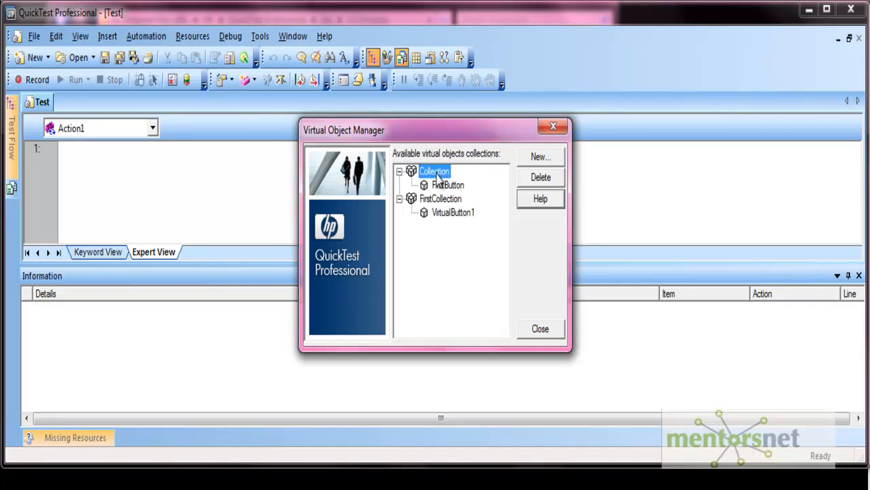
pyautogui.click(447, 185)
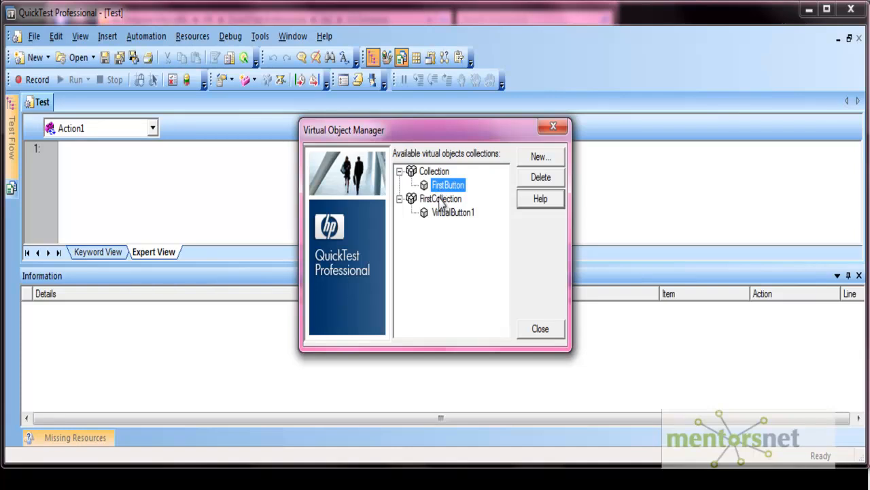
pyautogui.click(441, 198)
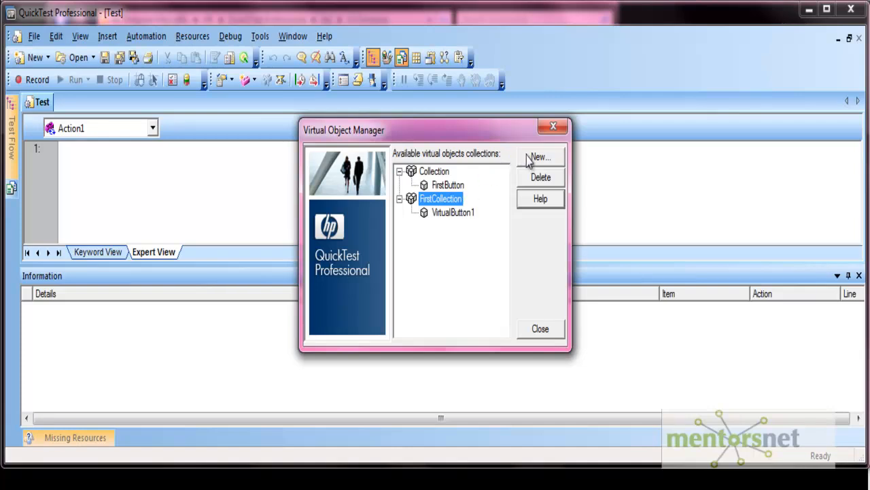
pyautogui.click(540, 157)
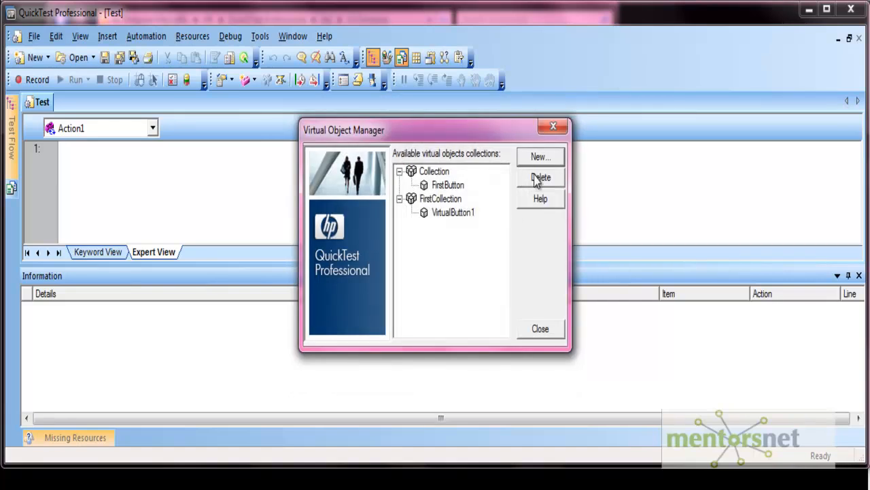
pyautogui.click(448, 185)
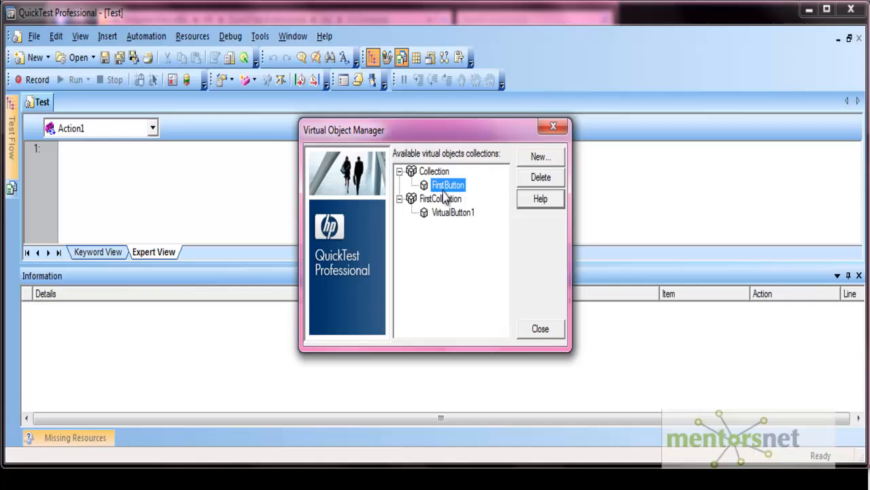
pyautogui.moveTo(517, 301)
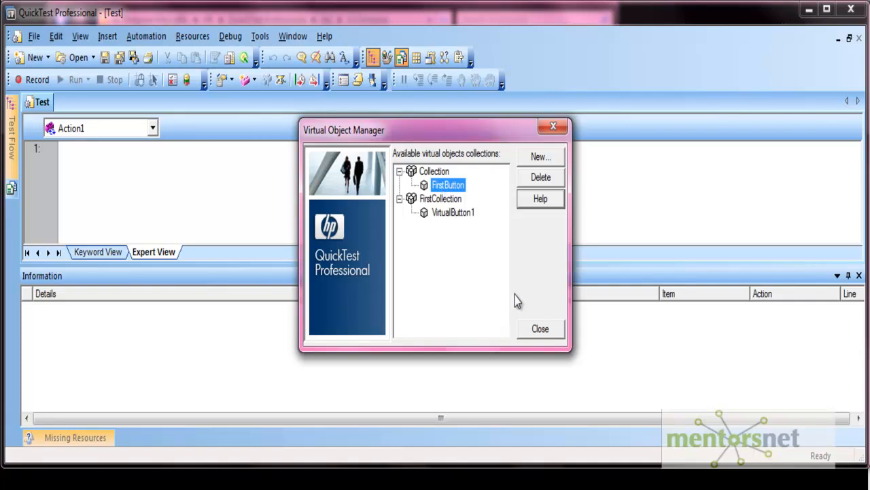
pyautogui.click(540, 328)
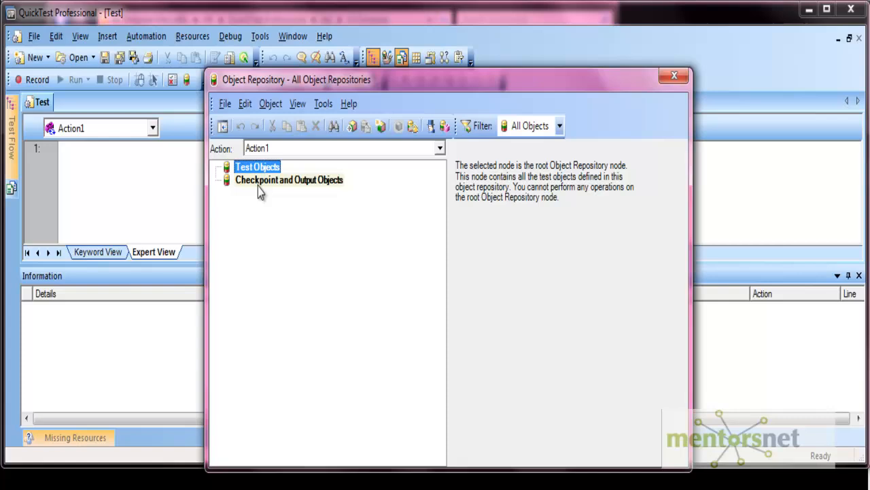
pyautogui.moveTo(331, 238)
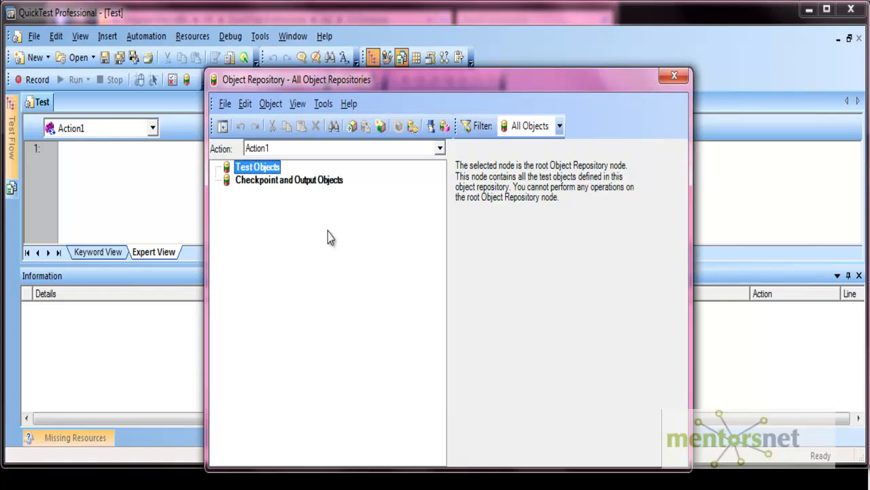
pyautogui.moveTo(716, 68)
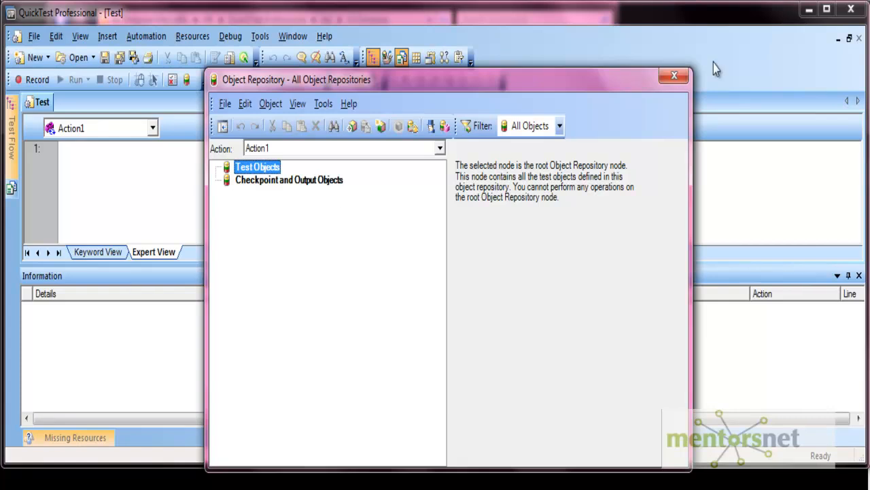
# Step: Close the empty object repository window
pyautogui.click(674, 76)
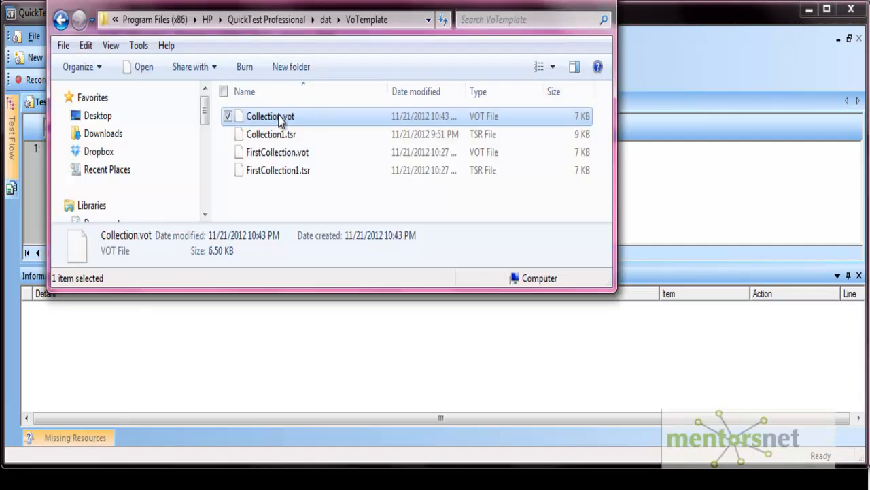
# Step: Select Collection.vot, then Collection1.tsr, in the VoTemplate folder
pyautogui.click(269, 115)
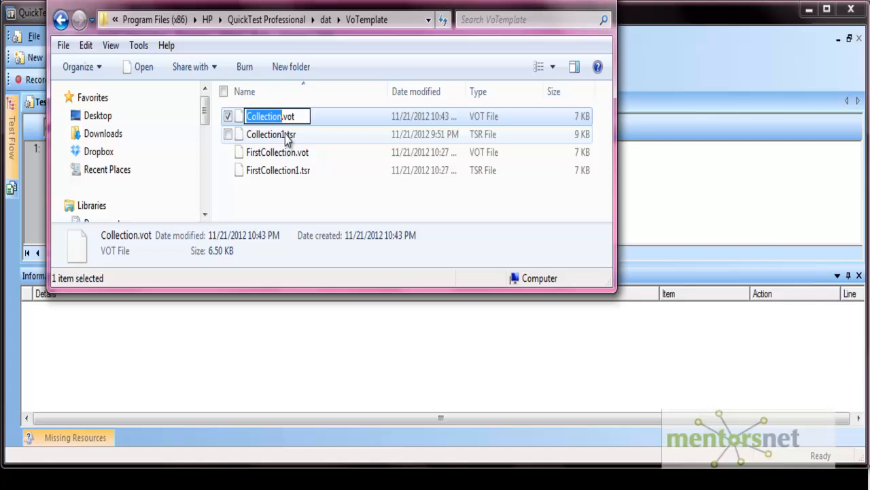
pyautogui.click(270, 134)
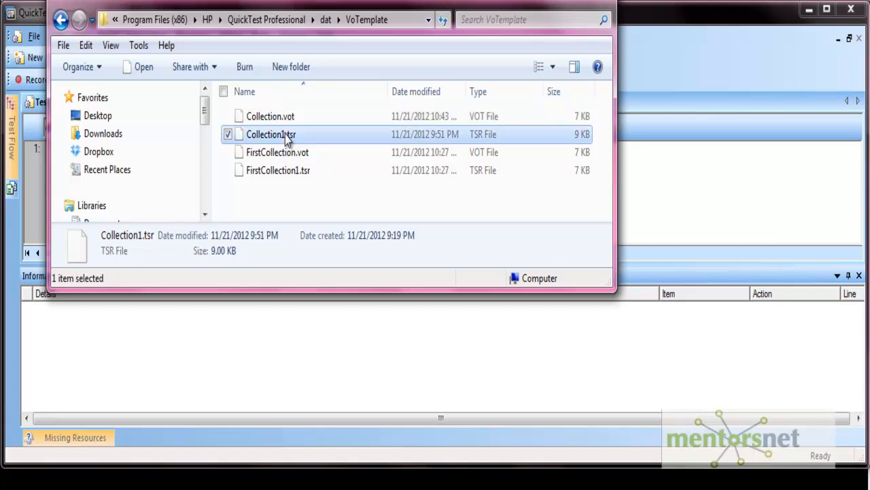
pyautogui.moveTo(286, 335)
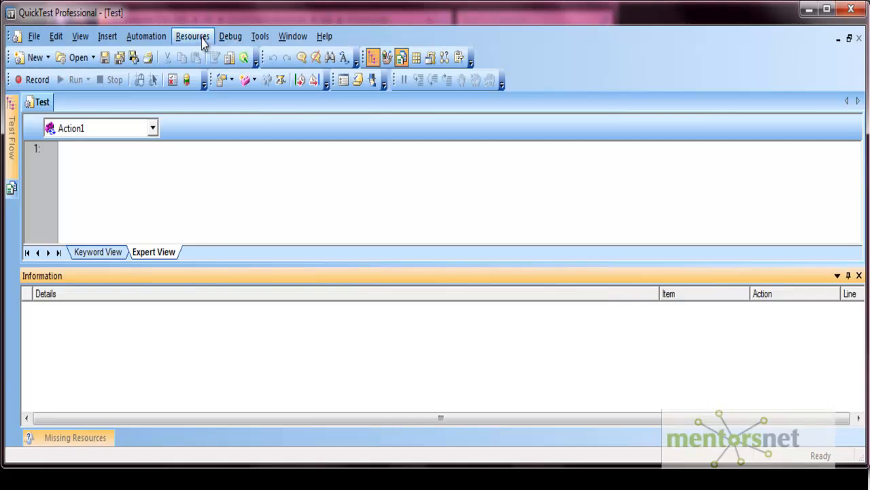
# Step: Open Collection1.tsr in the Object Repository Manager and convert it for editing
pyautogui.click(192, 36)
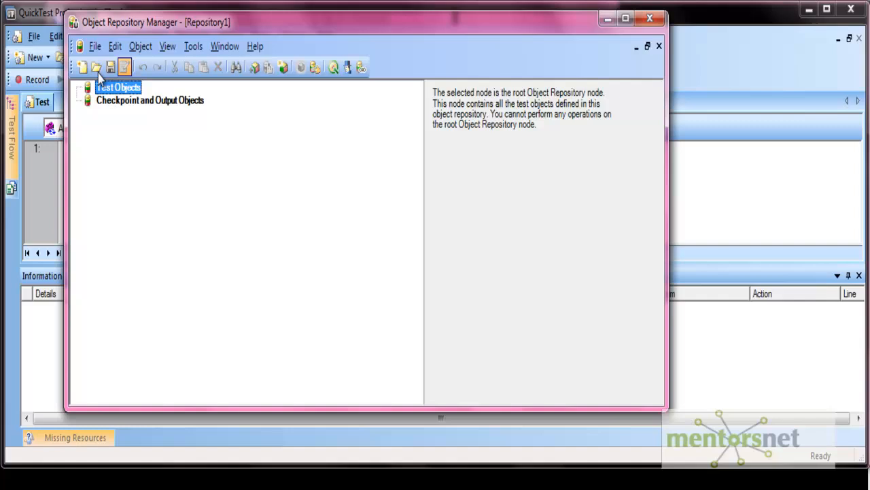
pyautogui.click(97, 67)
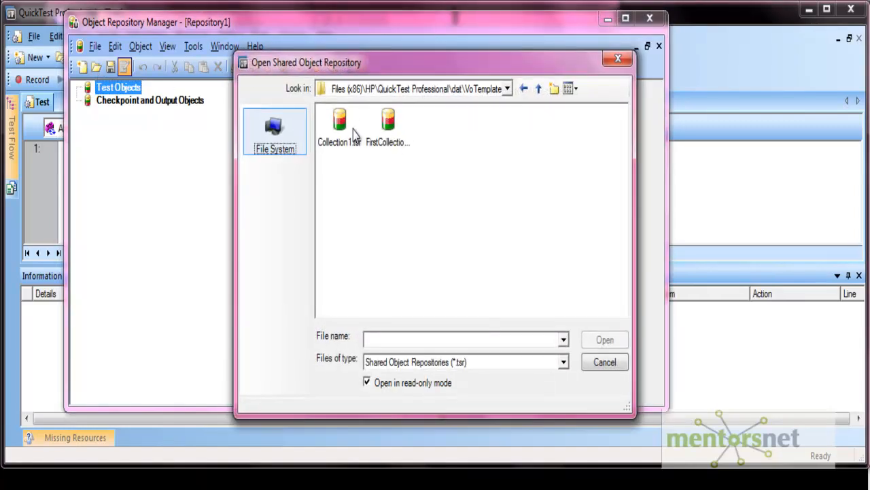
pyautogui.click(339, 125)
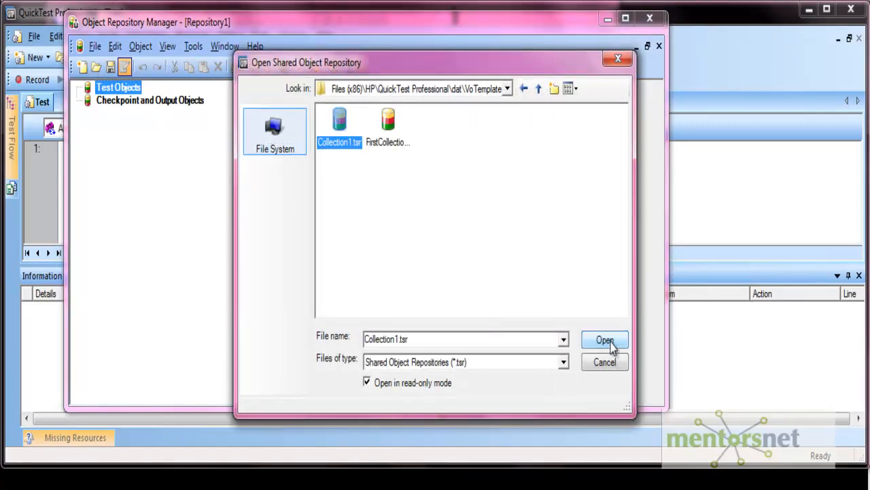
pyautogui.click(604, 340)
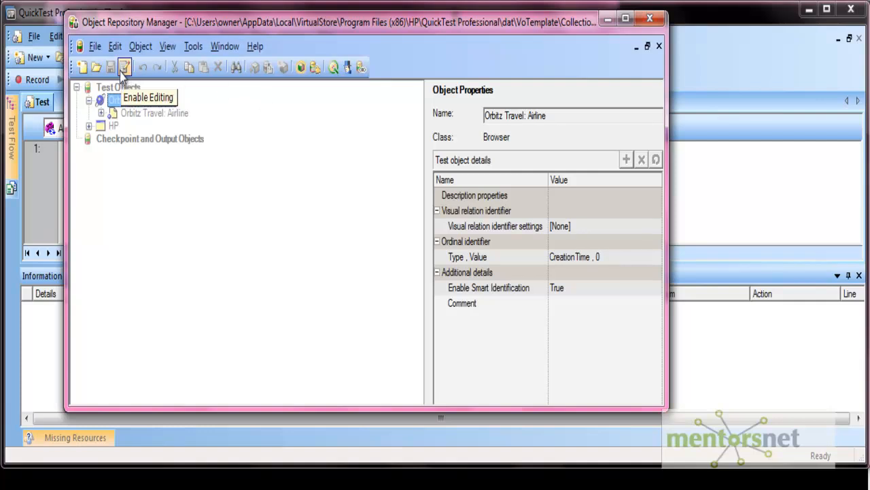
pyautogui.click(125, 67)
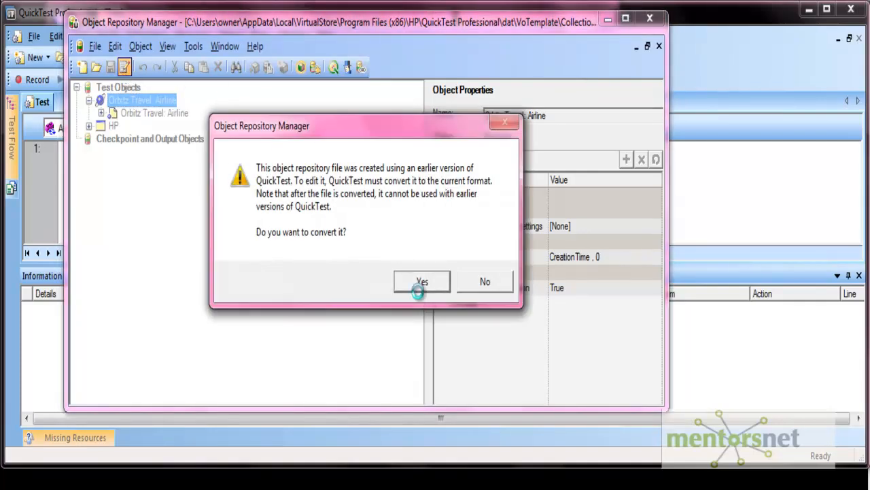
pyautogui.click(422, 282)
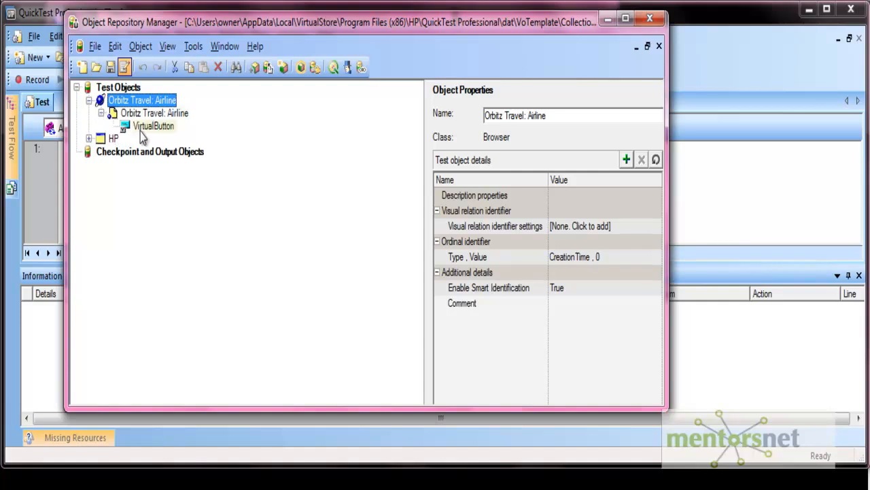
# Step: Inspect VirtualButton's properties, then close the repository manager
pyautogui.click(153, 125)
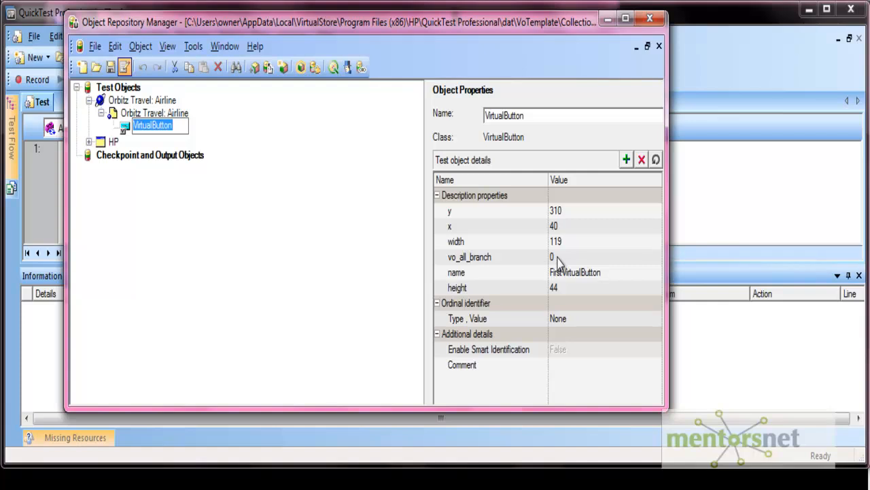
pyautogui.moveTo(544, 257)
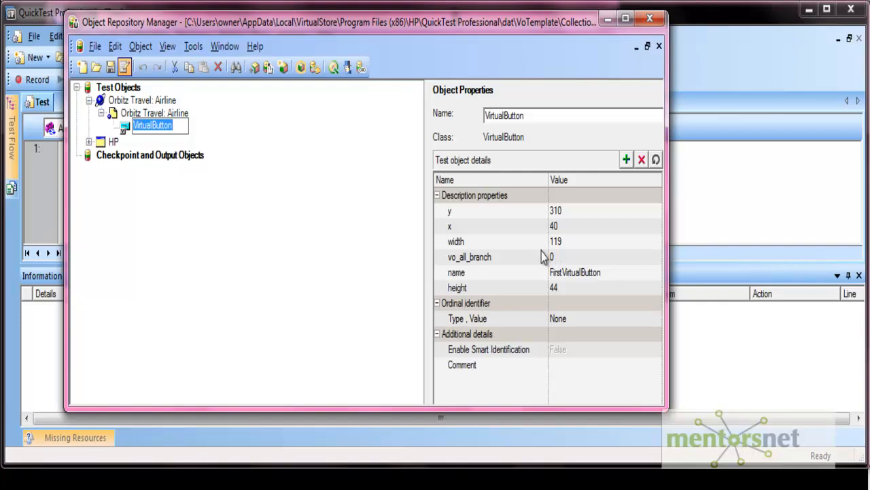
pyautogui.click(650, 18)
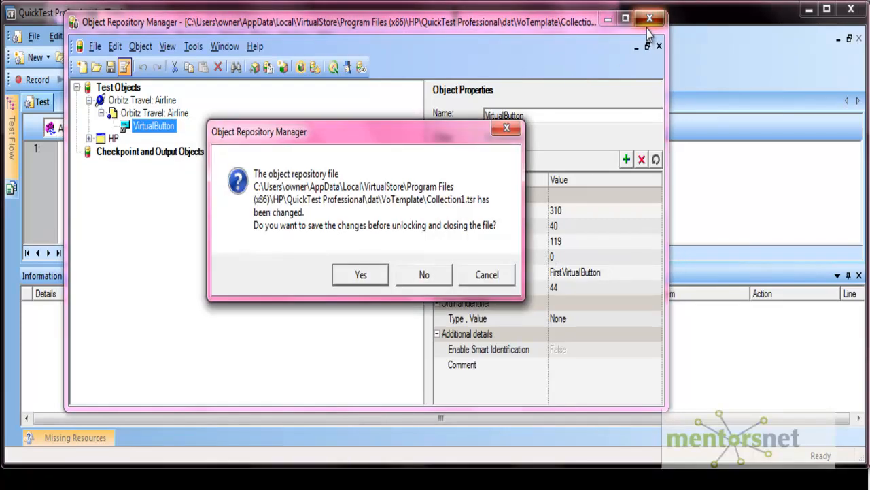
pyautogui.click(424, 274)
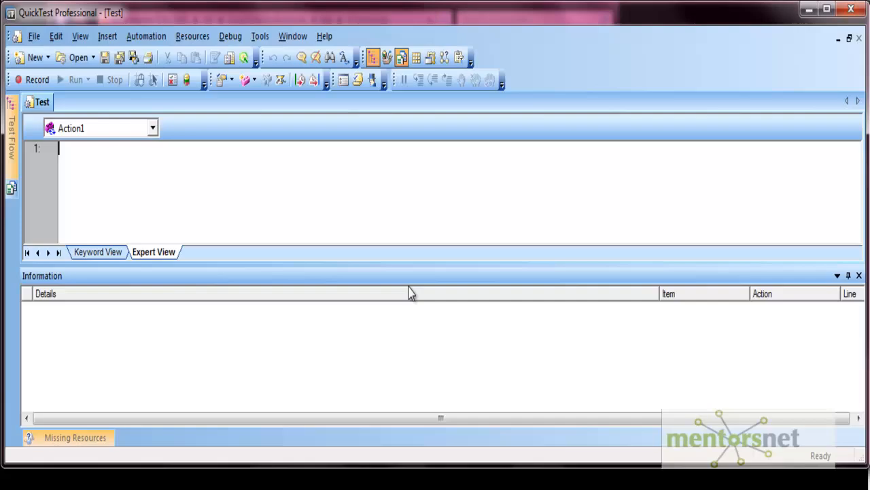